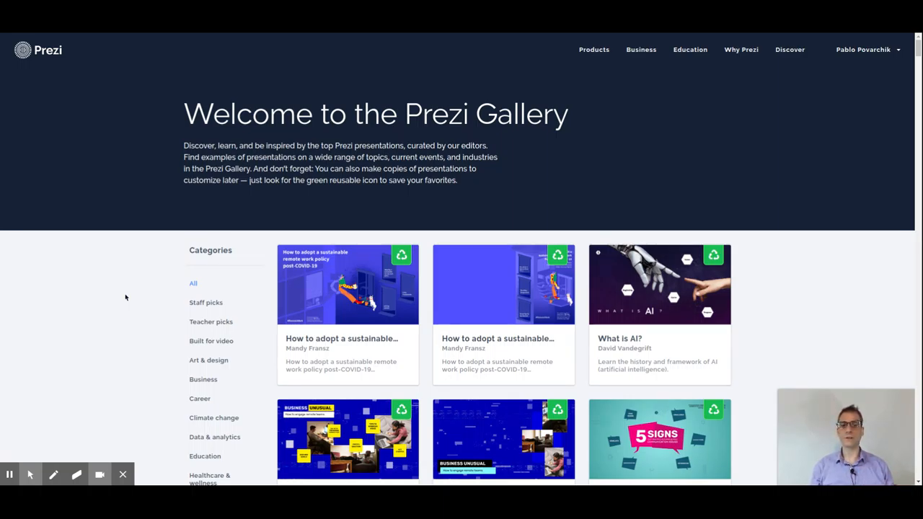
# - Scroll through the Built for video presentations down to International Women's Day 2020
pyautogui.scroll(-3)
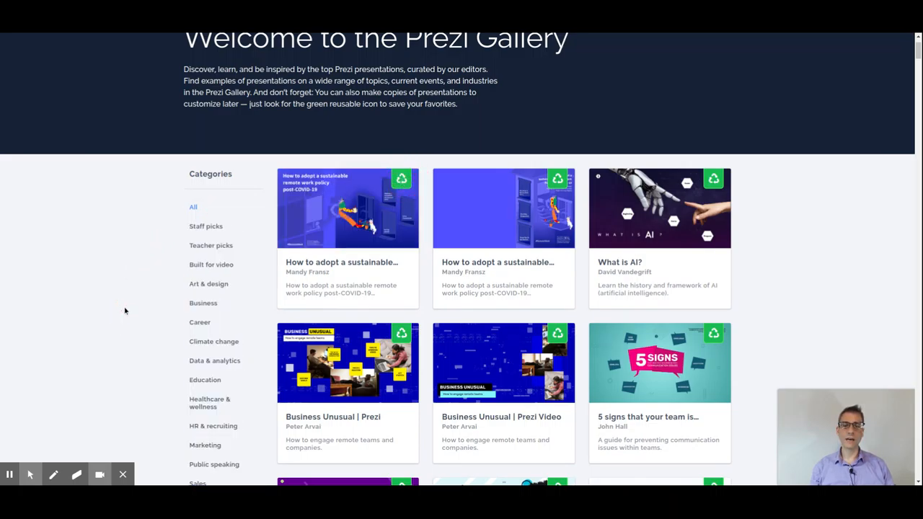
pyautogui.moveTo(410, 201)
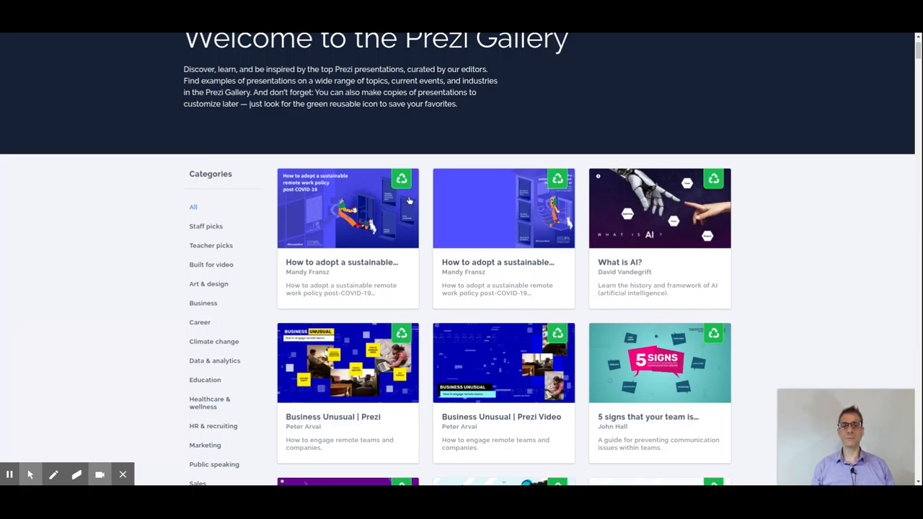
pyautogui.moveTo(181, 261)
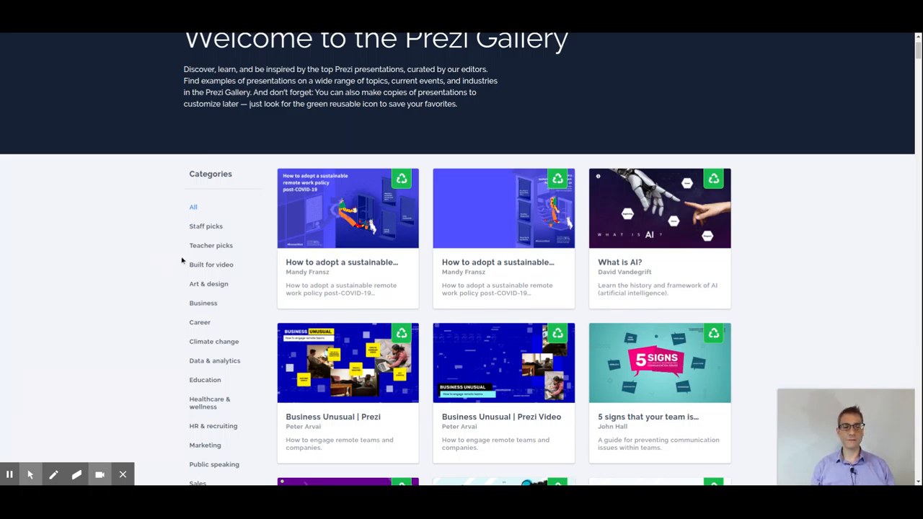
pyautogui.scroll(-3)
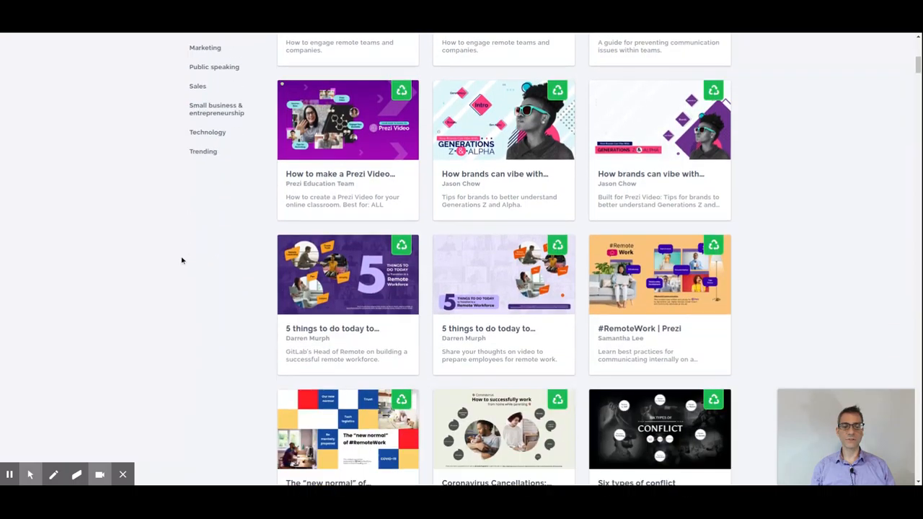
pyautogui.scroll(-3)
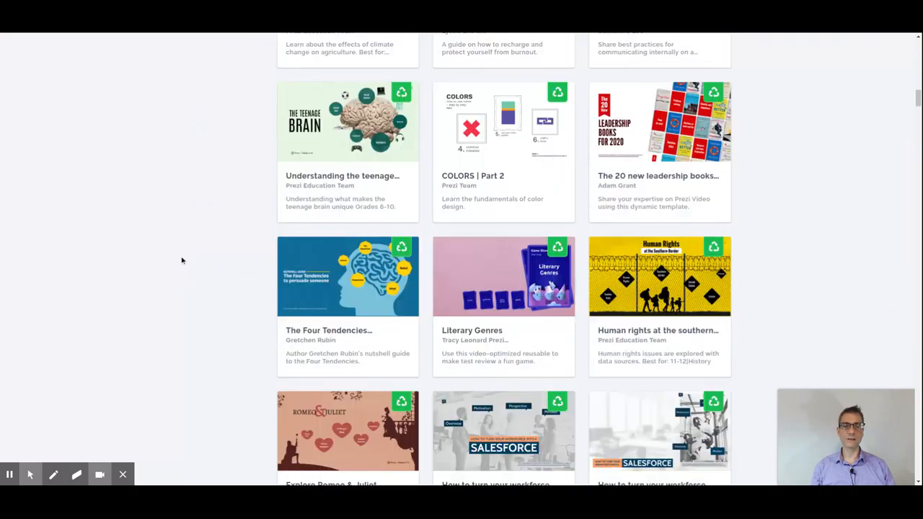
pyautogui.moveTo(857, 261)
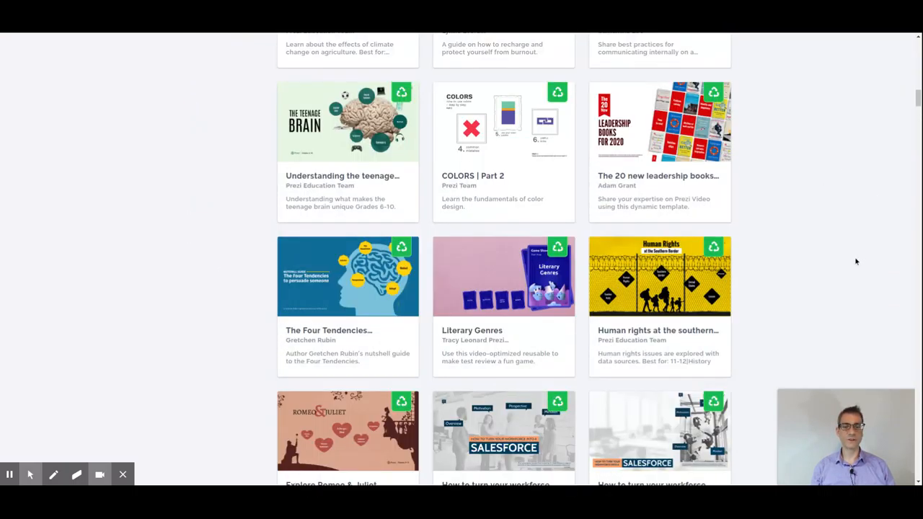
pyautogui.moveTo(814, 294)
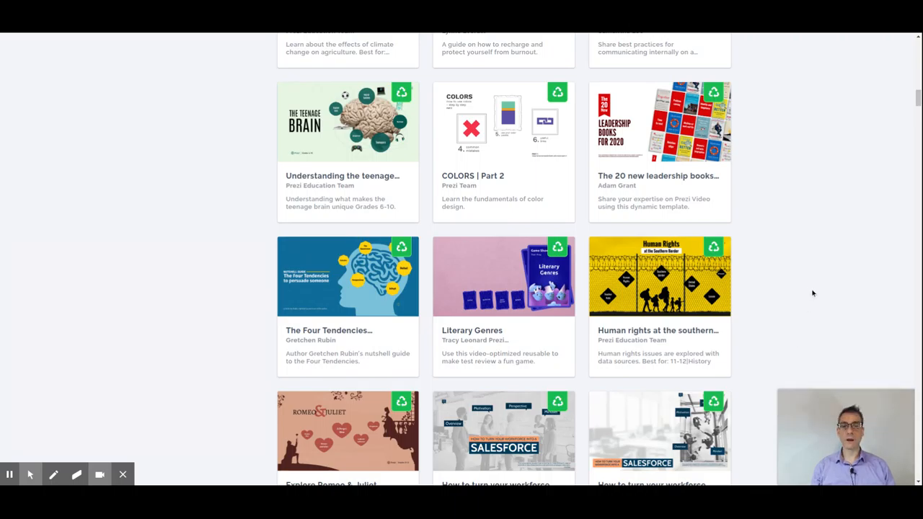
pyautogui.moveTo(865, 224)
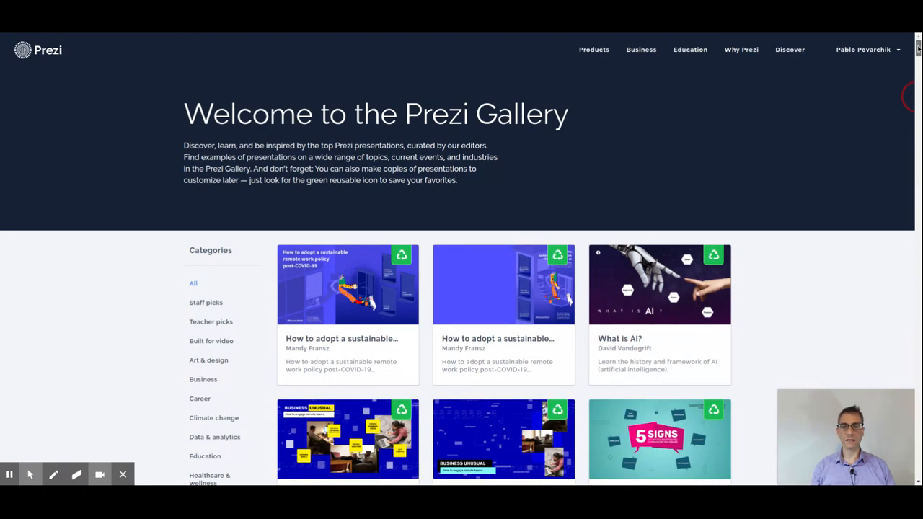
pyautogui.scroll(-3)
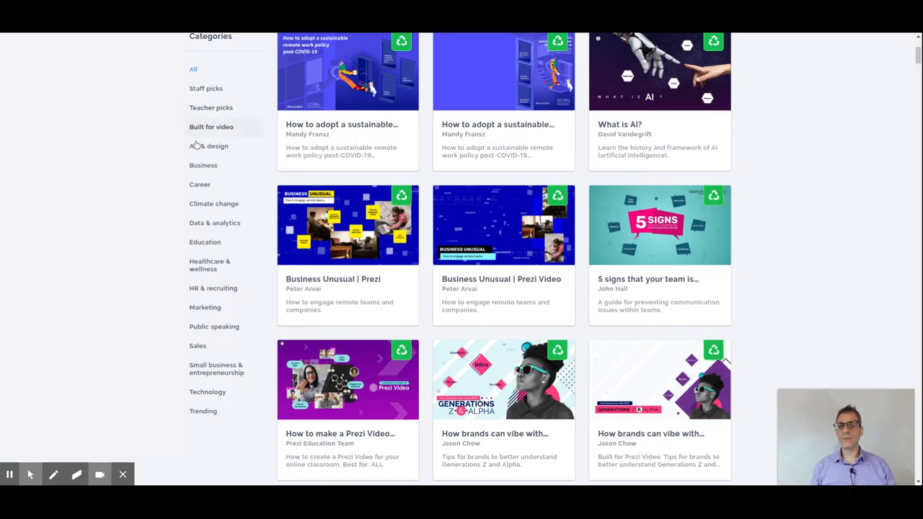
pyautogui.moveTo(272, 303)
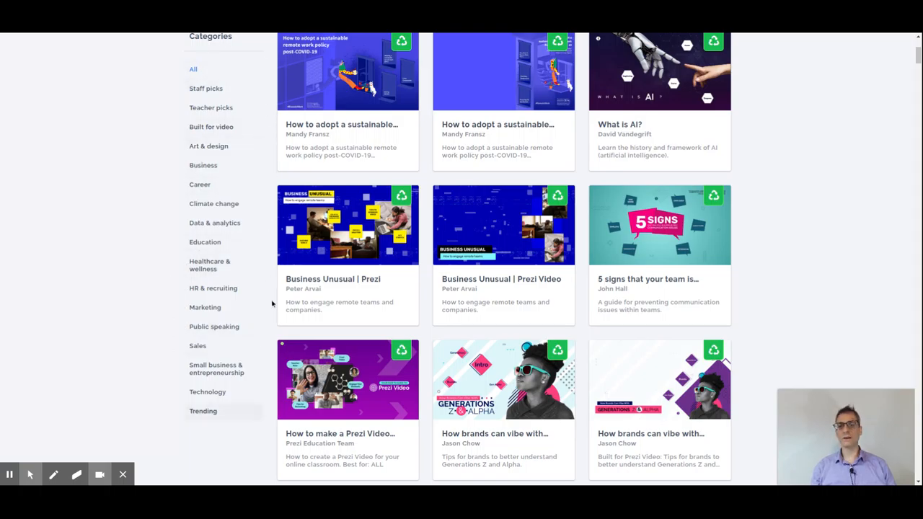
pyautogui.moveTo(125, 434)
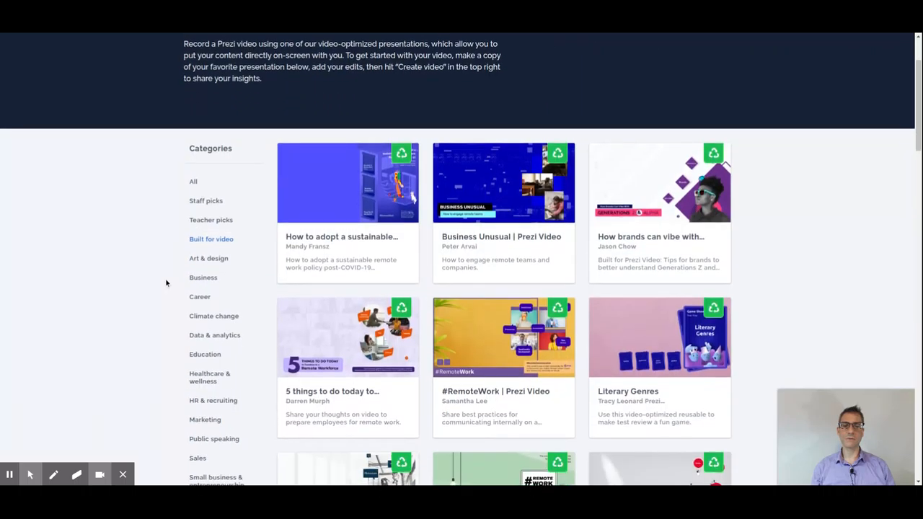
pyautogui.scroll(-3)
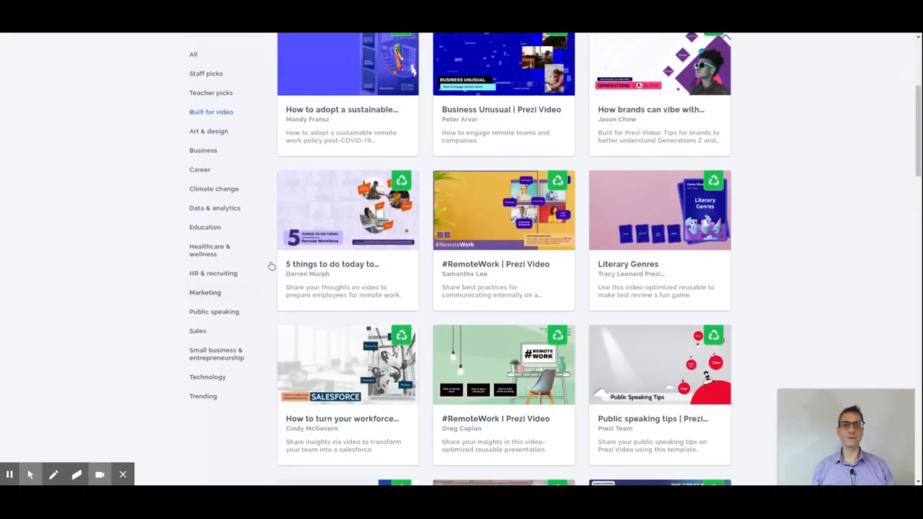
pyautogui.moveTo(625, 121)
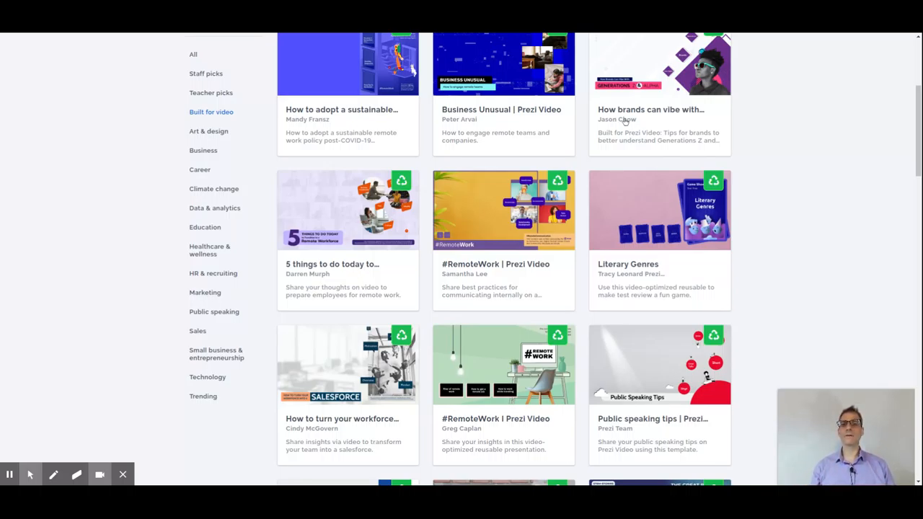
pyautogui.moveTo(143, 241)
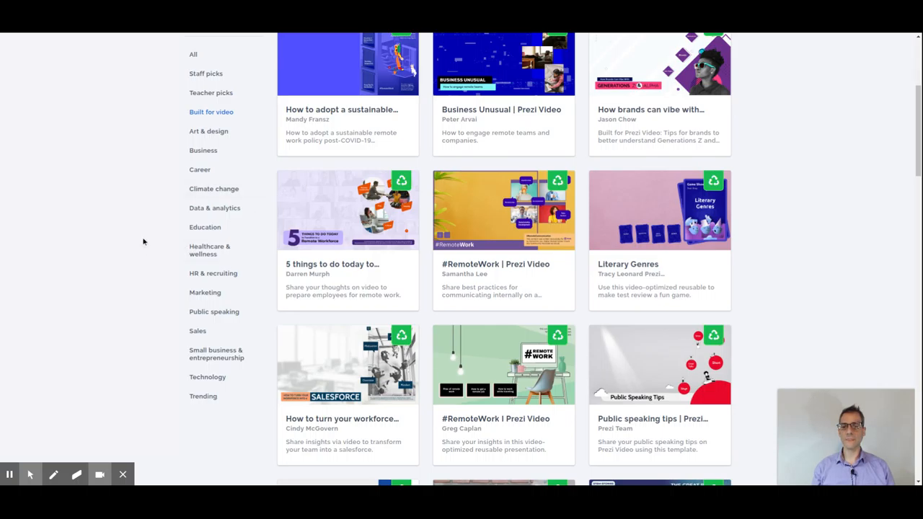
pyautogui.scroll(-3)
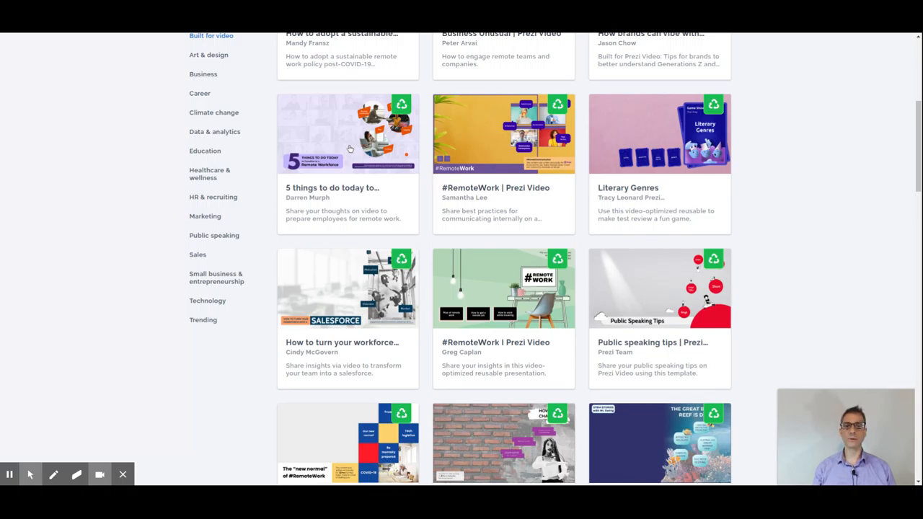
pyautogui.scroll(-3)
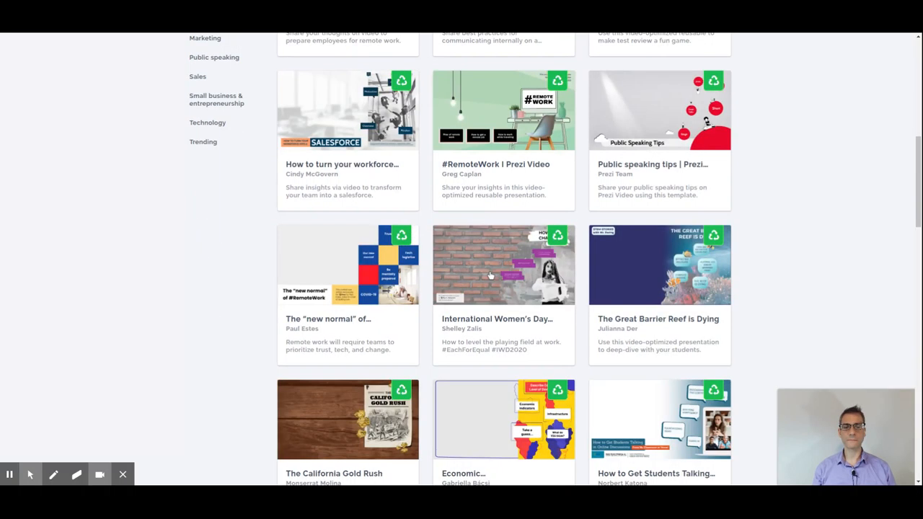
# - Open the International Women's Day 2020 page and choose 'Make a copy'
pyautogui.click(503, 265)
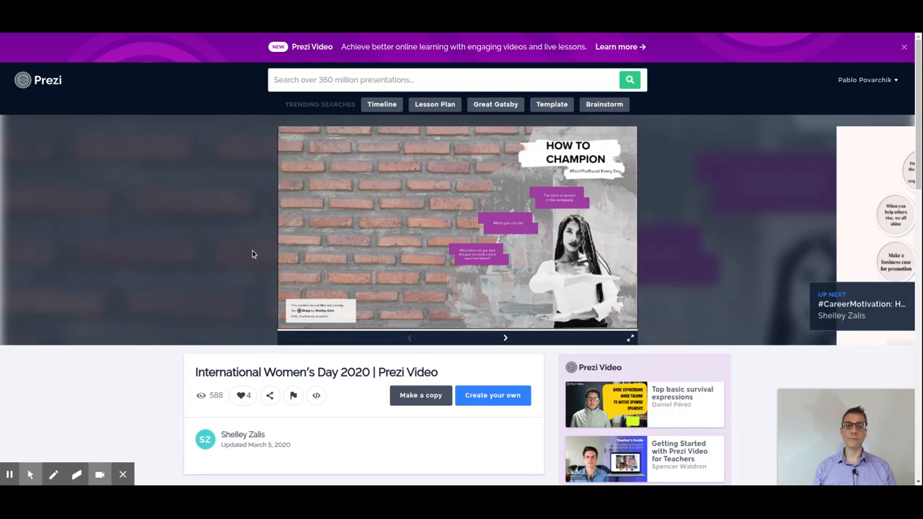
pyautogui.moveTo(245, 247)
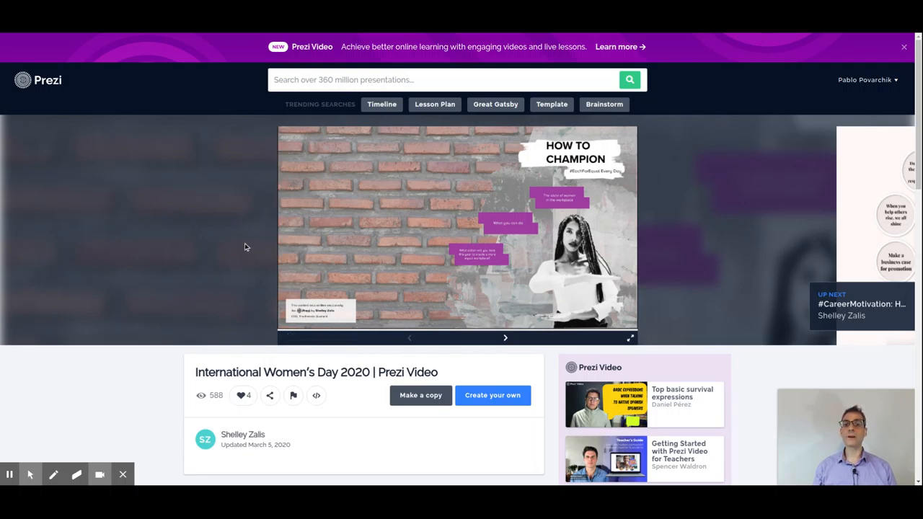
pyautogui.click(421, 395)
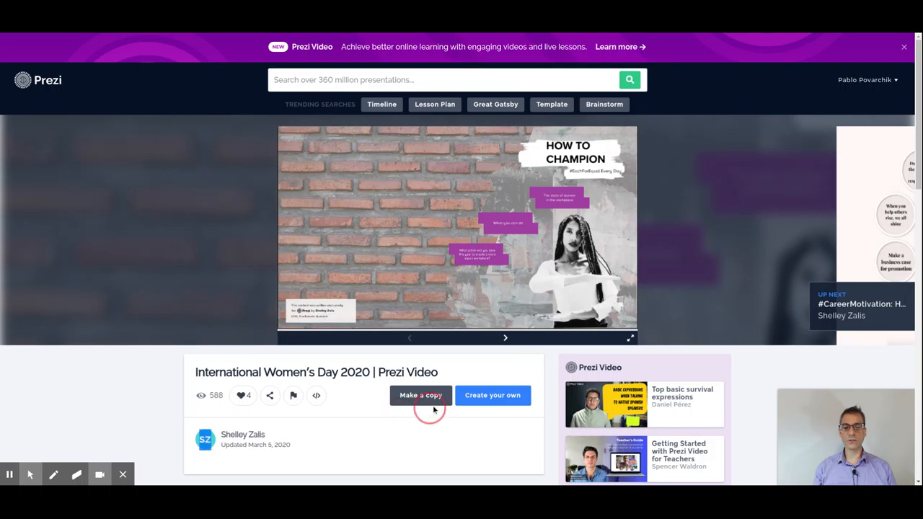
pyautogui.moveTo(417, 426)
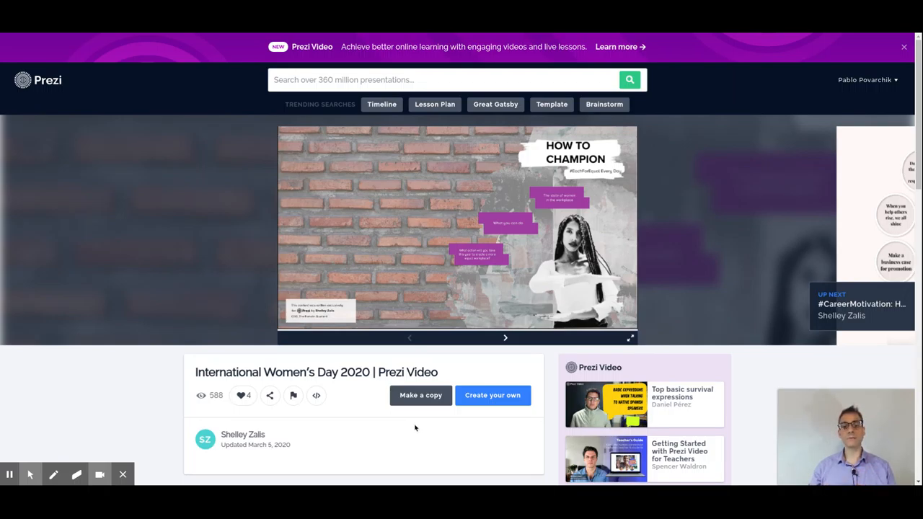
pyautogui.moveTo(442, 425)
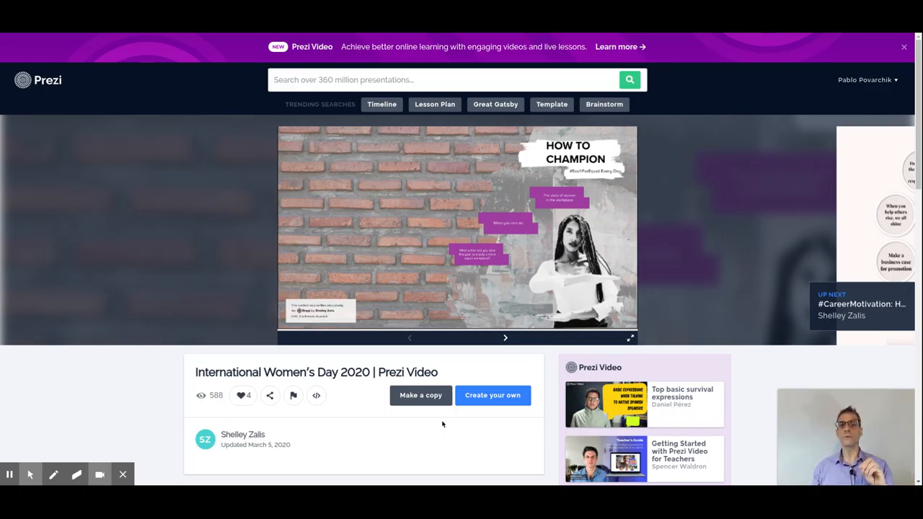
pyautogui.moveTo(421, 395)
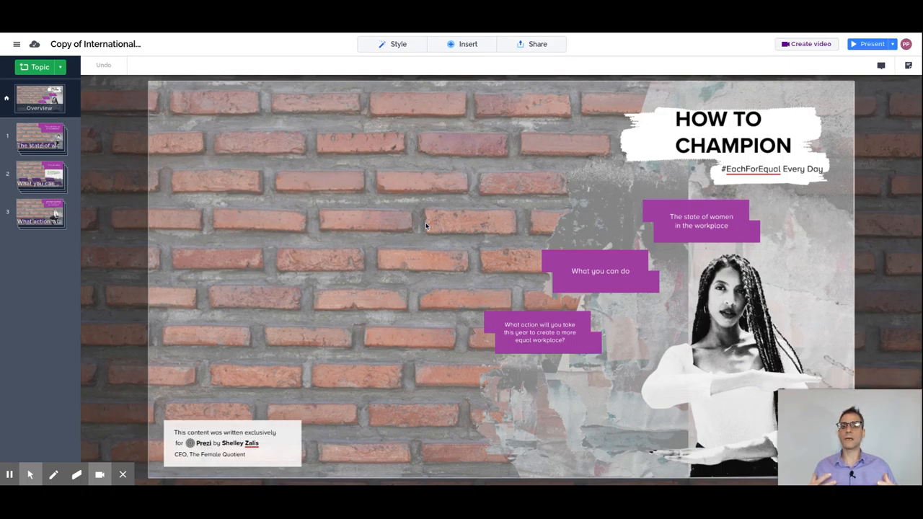
# - Drag the 'What you can do' topic up and to the left on the canvas
pyautogui.moveTo(600, 270); pyautogui.dragTo(528, 220)
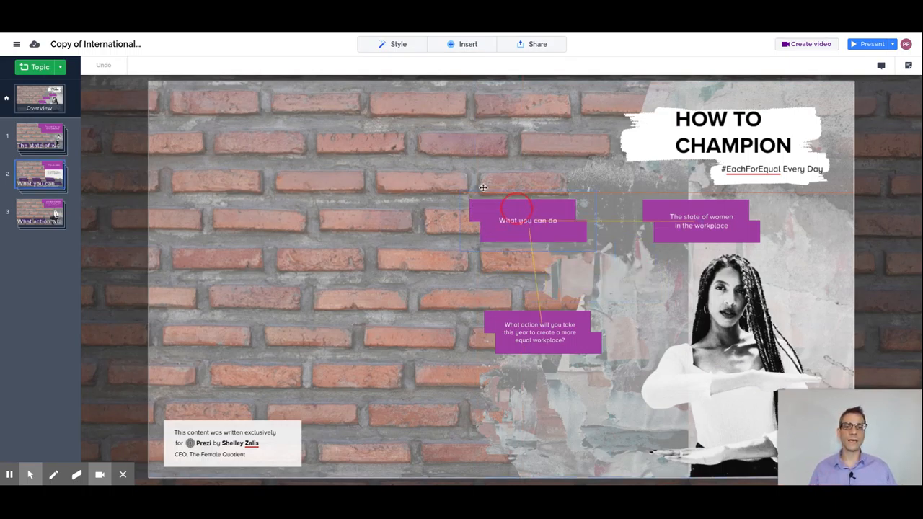